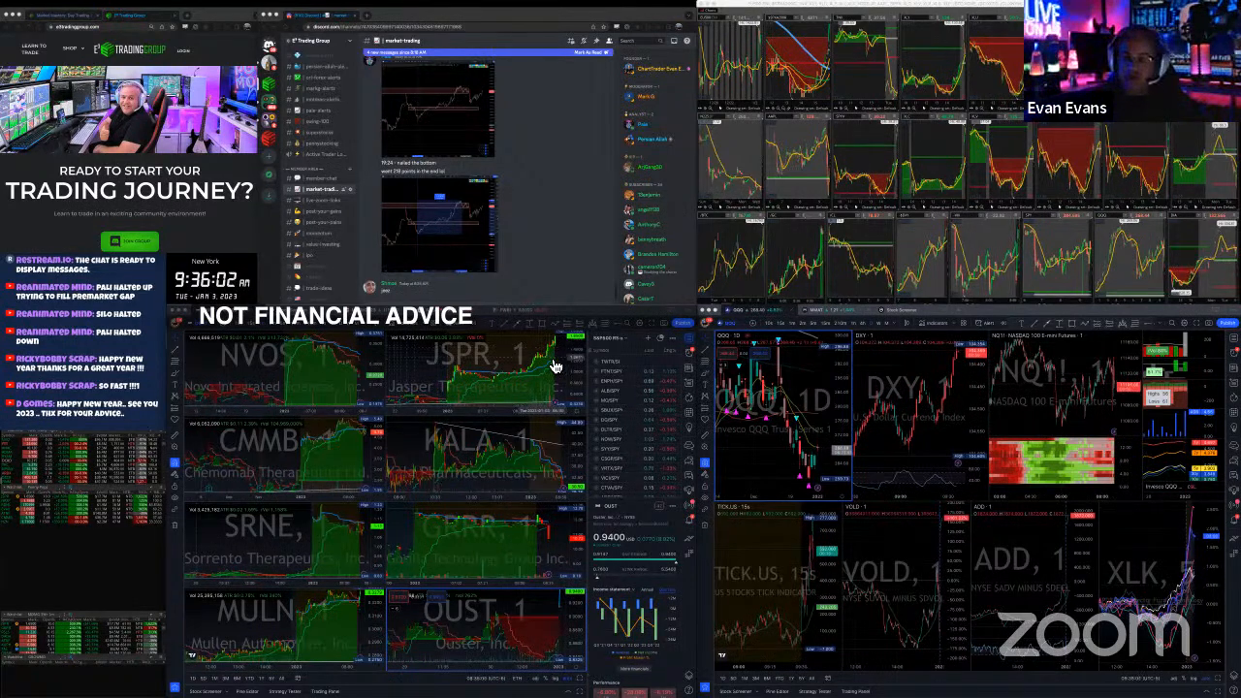
{"action": "mouse_move", "coordinate": [532, 386]}
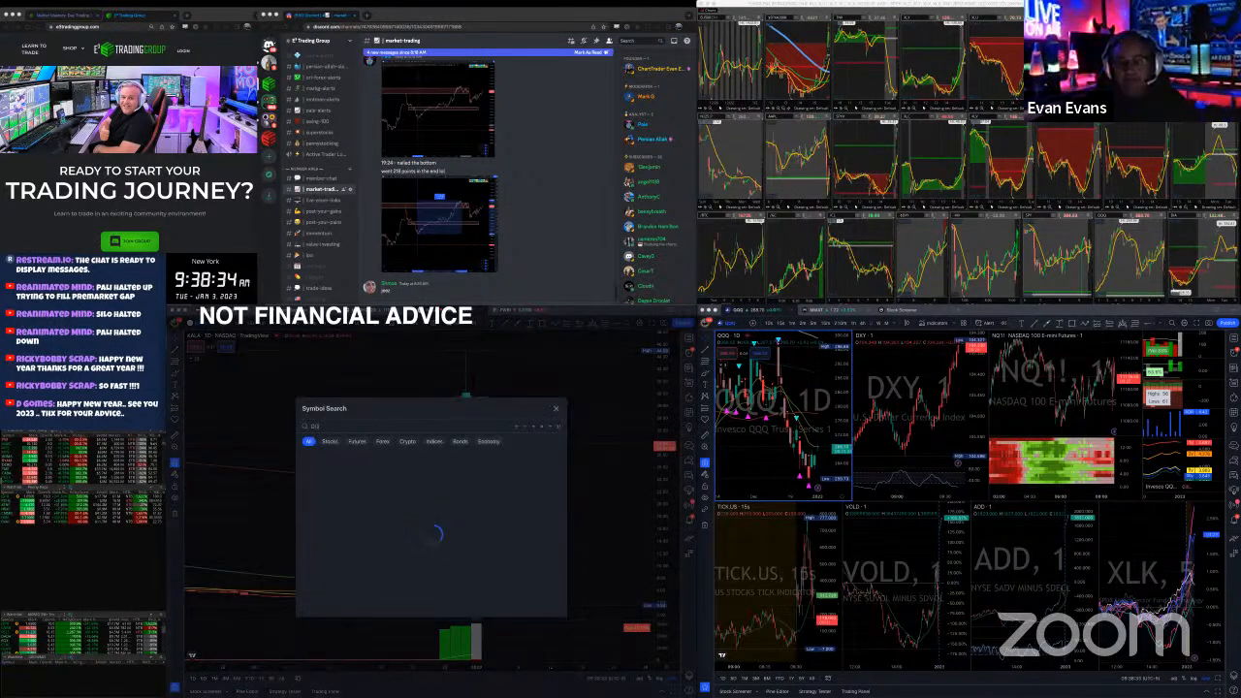
Search for the NQ futures ticker to load the daily NQ1! chart.
{"action": "left_click", "coordinate": [554, 407]}
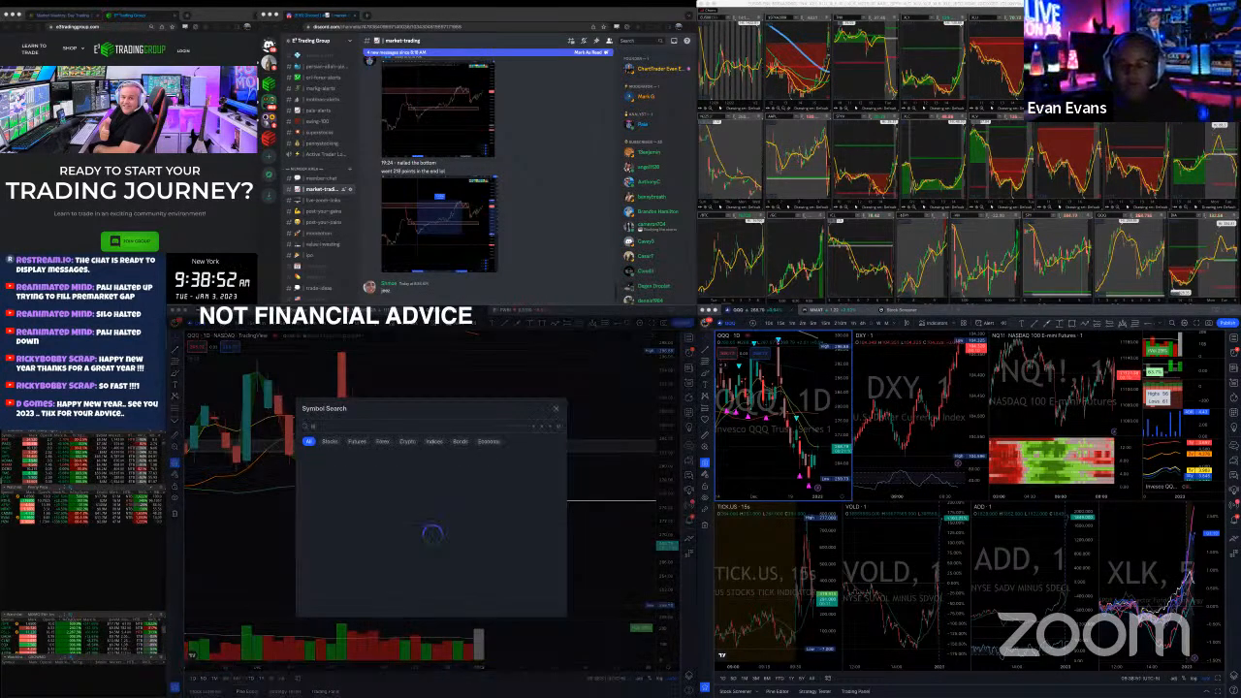
{"action": "type", "text": "NQ"}
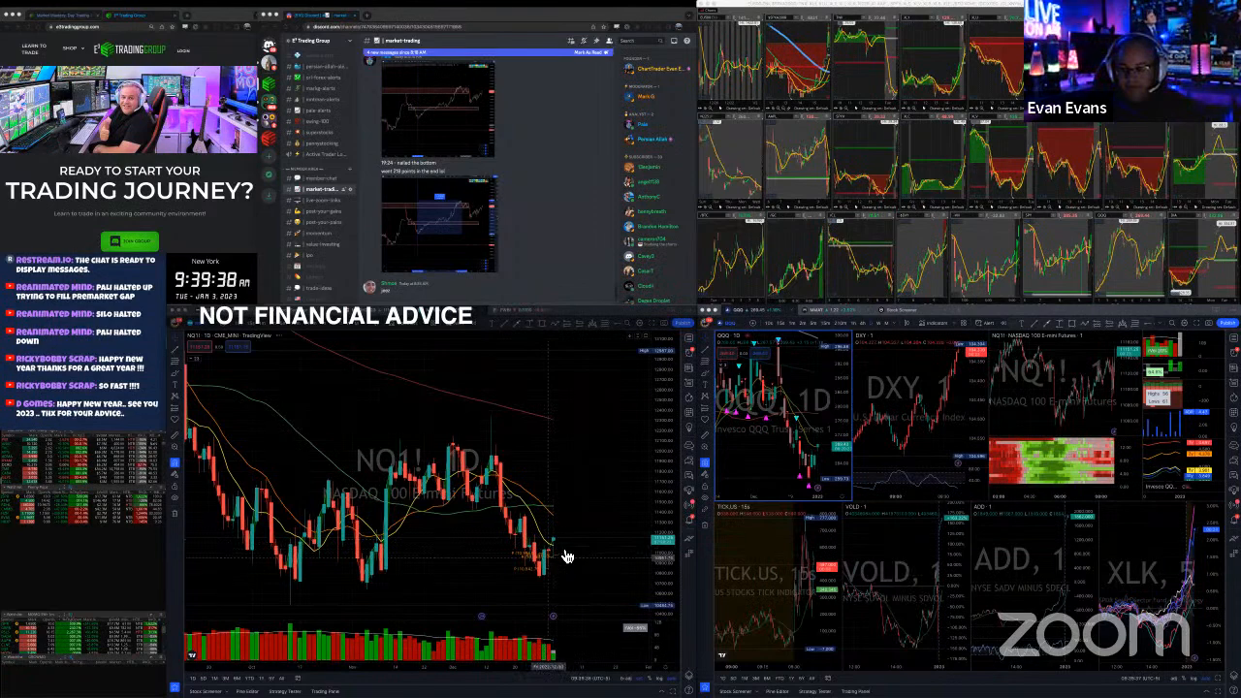
{"action": "mouse_move", "coordinate": [520, 489]}
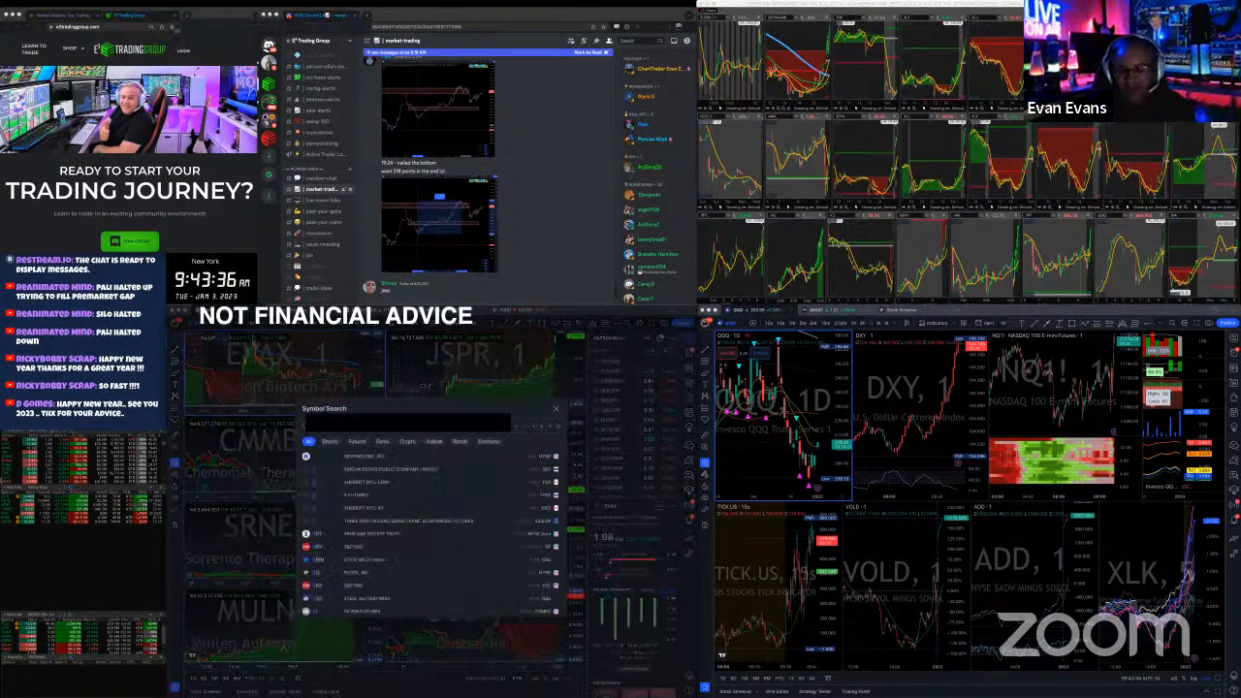
Close symbol search to reveal the full small-cap chart grid.
{"action": "left_click", "coordinate": [554, 407]}
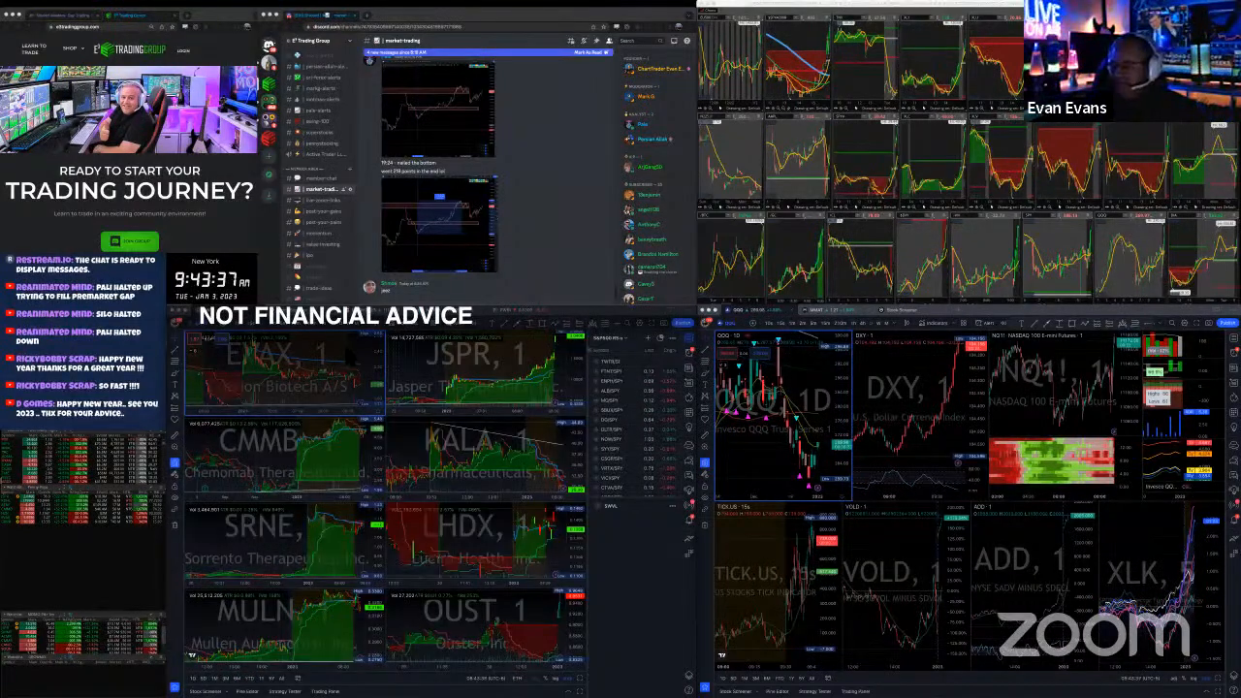